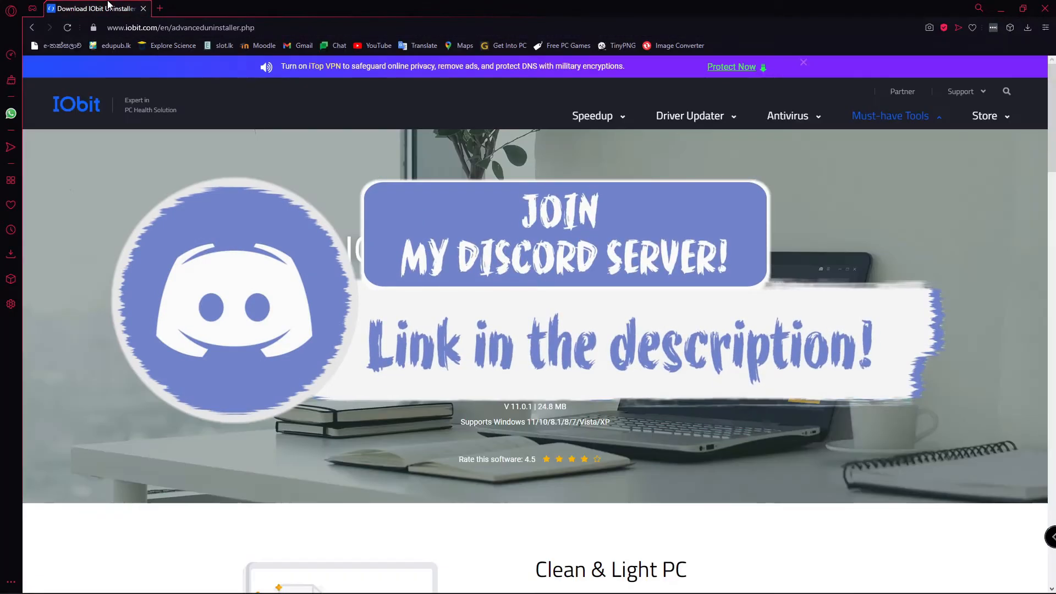
Load the mega.nz download link for the IObit Uninstaller repack in place of the IObit page address.
{"action": "scroll", "scroll_direction": "down", "scroll_amount": 3}
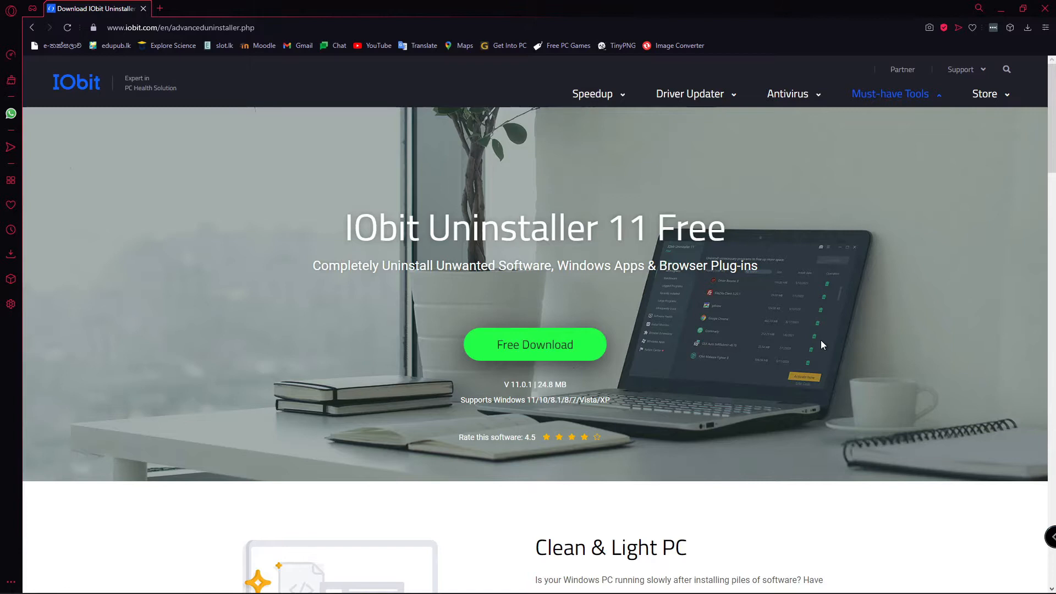
{"action": "scroll", "scroll_direction": "down", "scroll_amount": 3}
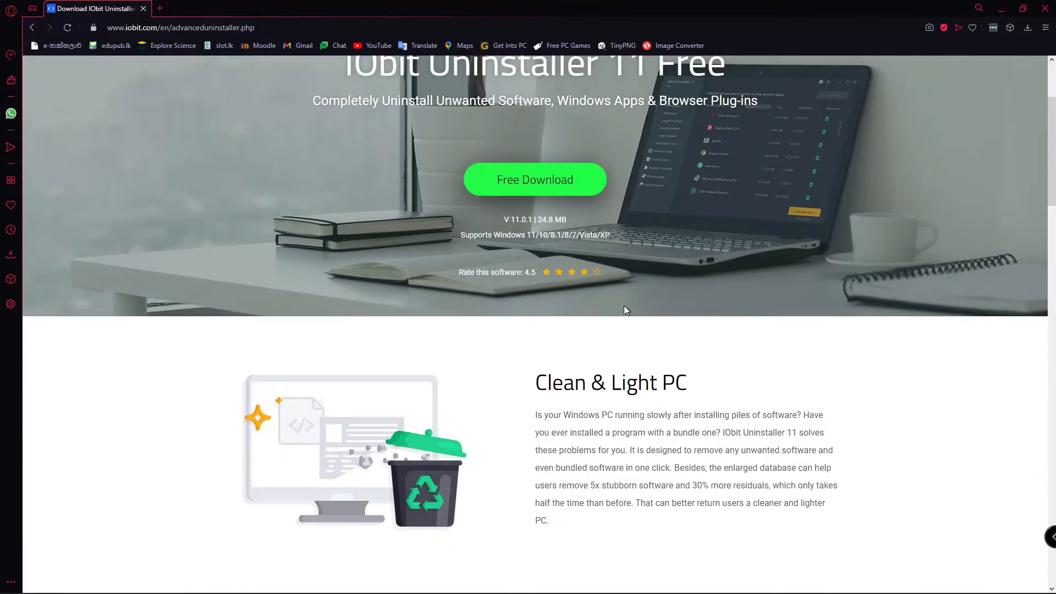
{"action": "scroll", "scroll_direction": "down", "scroll_amount": 3}
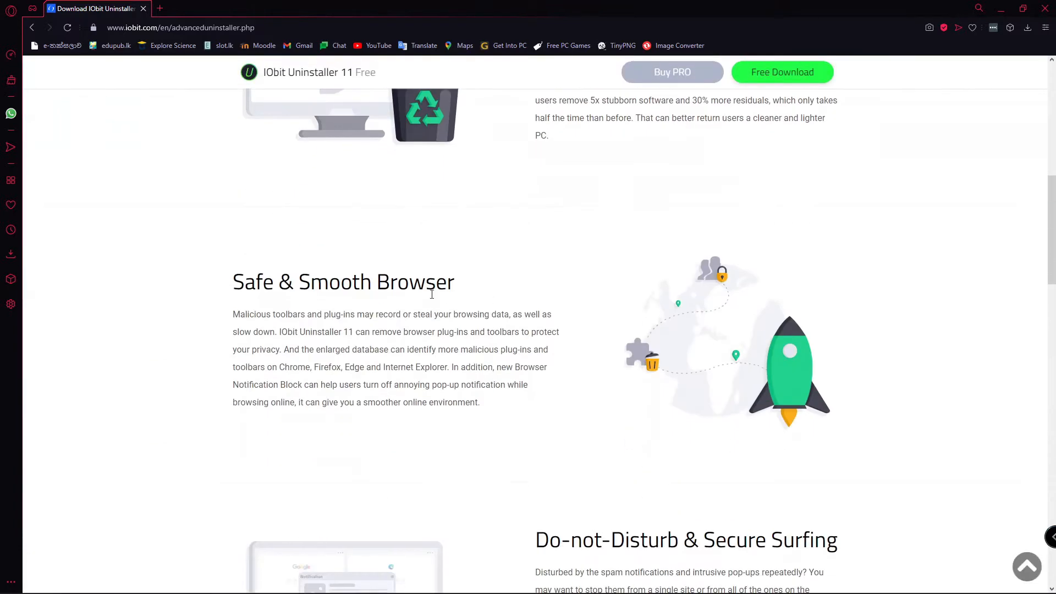
{"action": "mouse_move", "coordinate": [811, 287]}
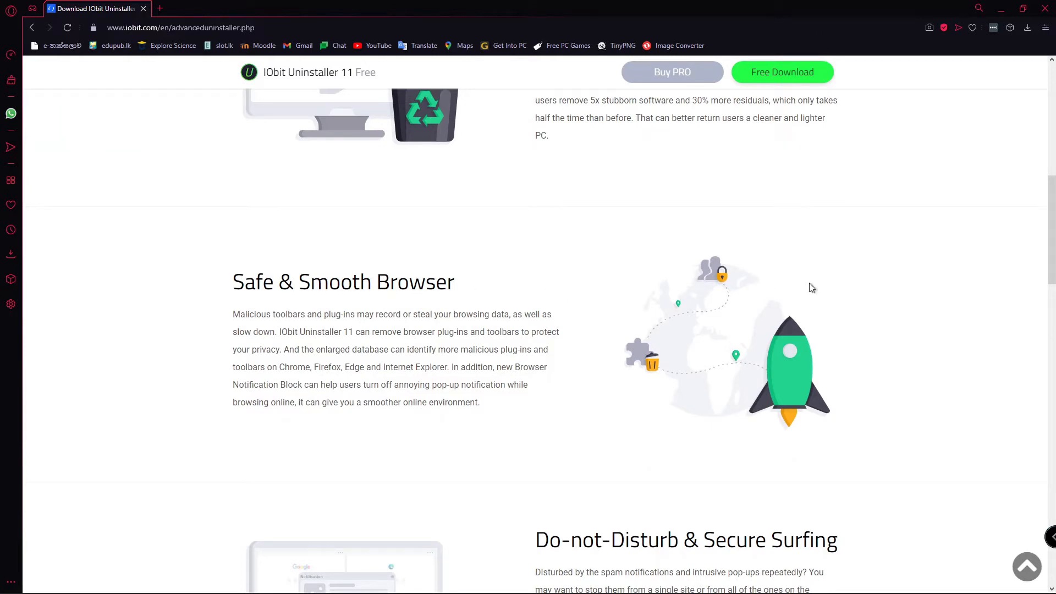
{"action": "mouse_move", "coordinate": [804, 290]}
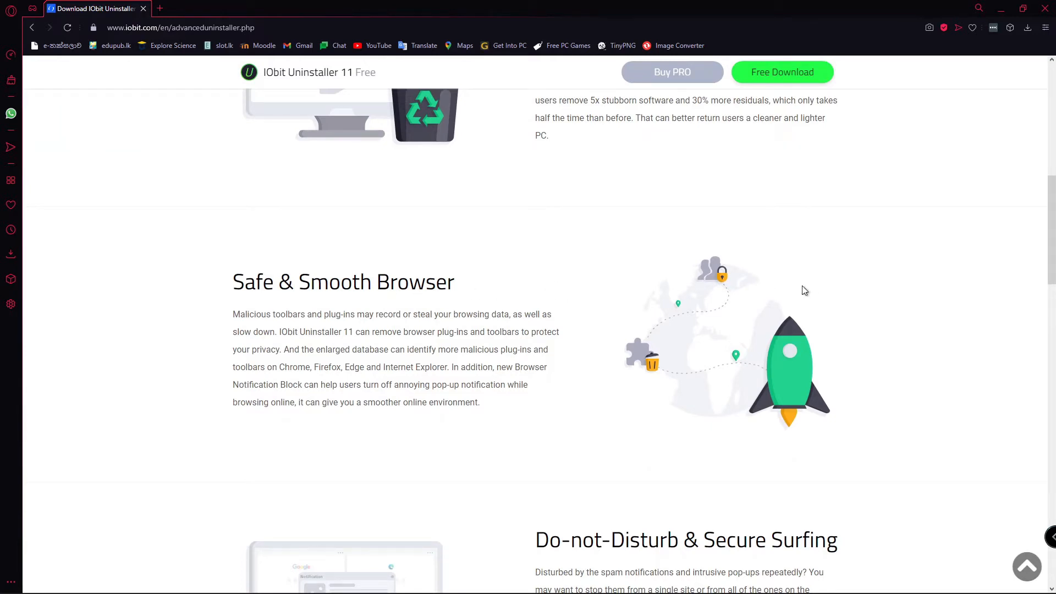
{"action": "scroll", "scroll_direction": "down", "scroll_amount": 3}
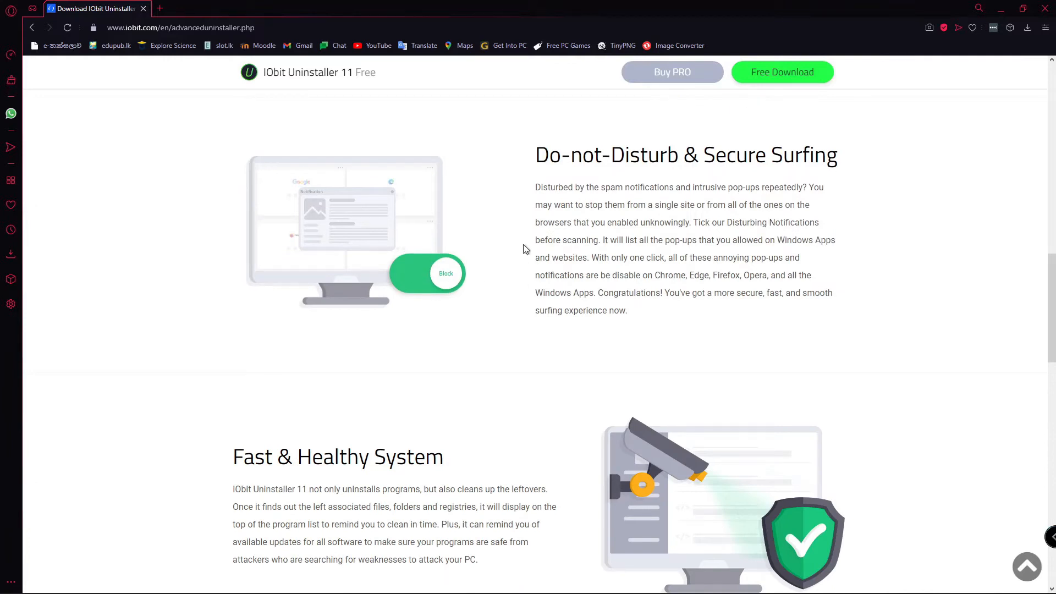
{"action": "mouse_move", "coordinate": [441, 188]}
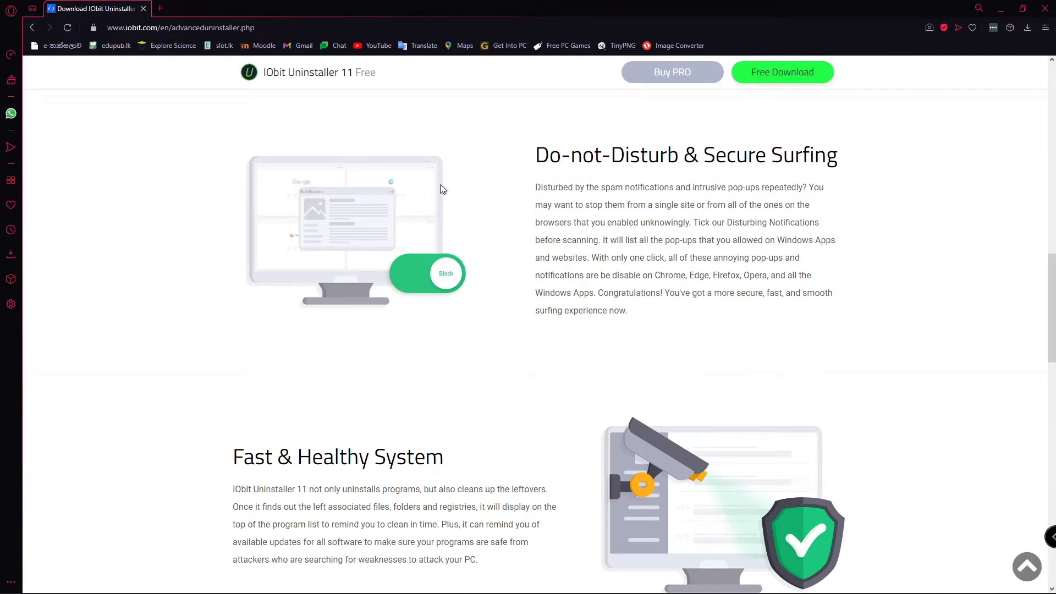
{"action": "mouse_move", "coordinate": [392, 86]}
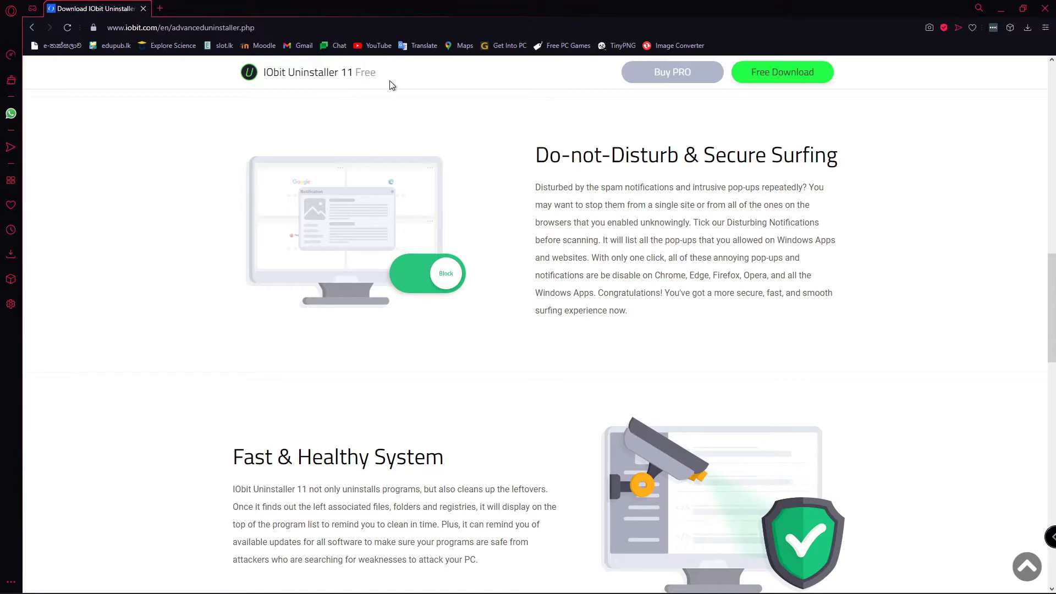
{"action": "scroll", "scroll_direction": "down", "scroll_amount": 3}
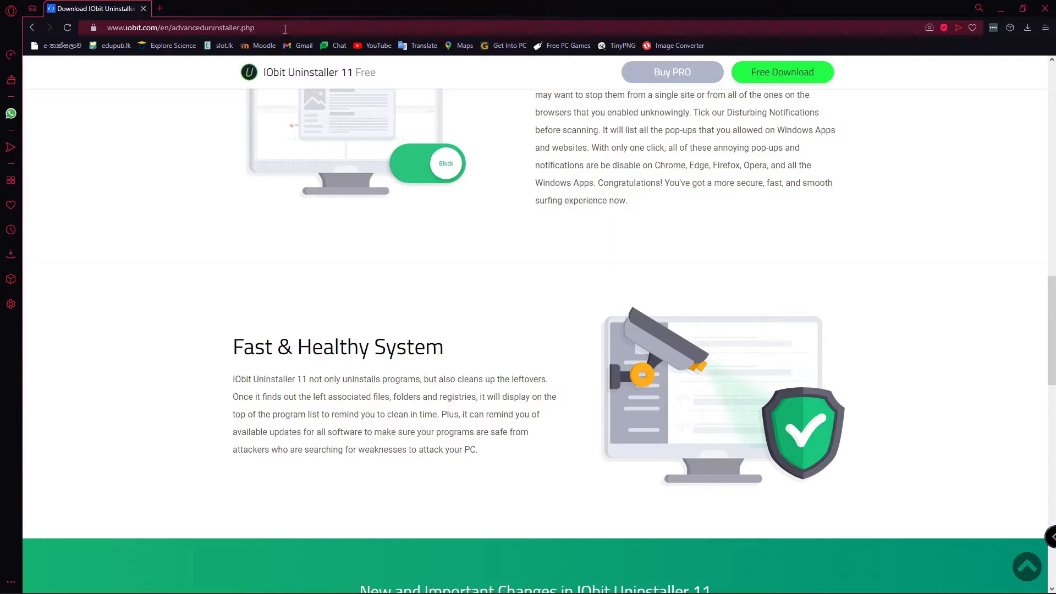
{"action": "left_click", "coordinate": [179, 27]}
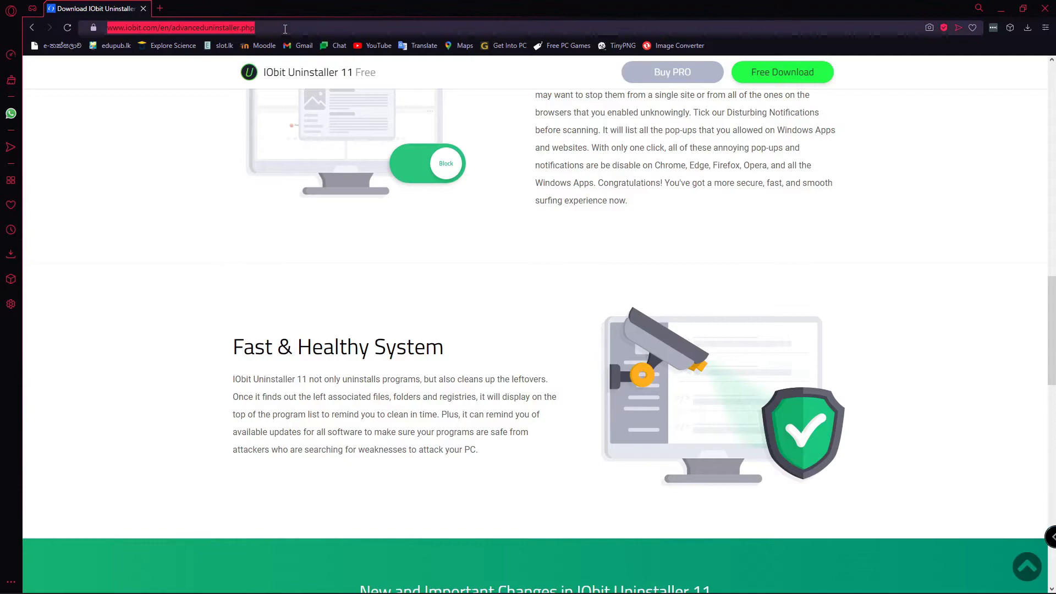
{"action": "type", "text": "https://mega.nz/file/x49kRThJ#TZgBM0E1VTHIOW_pkWe5HFRnsE492cTZubTqKO_JfJg"}
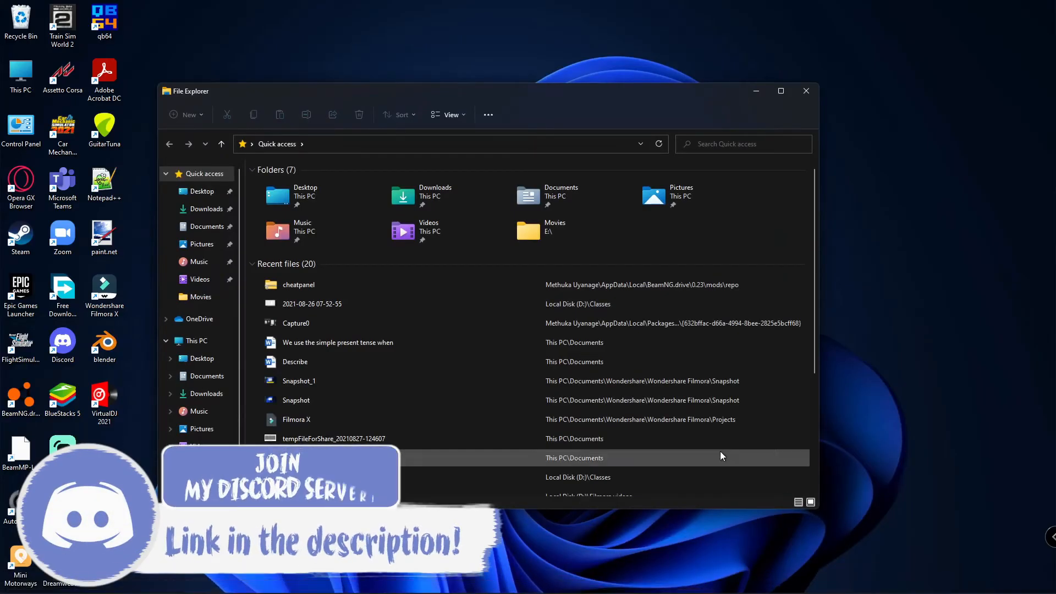
Extract the IObit Uninstaller 11.0.1.14 .7z archive in Downloads with 7-Zip, supplying the password.
{"action": "left_click", "coordinate": [206, 208]}
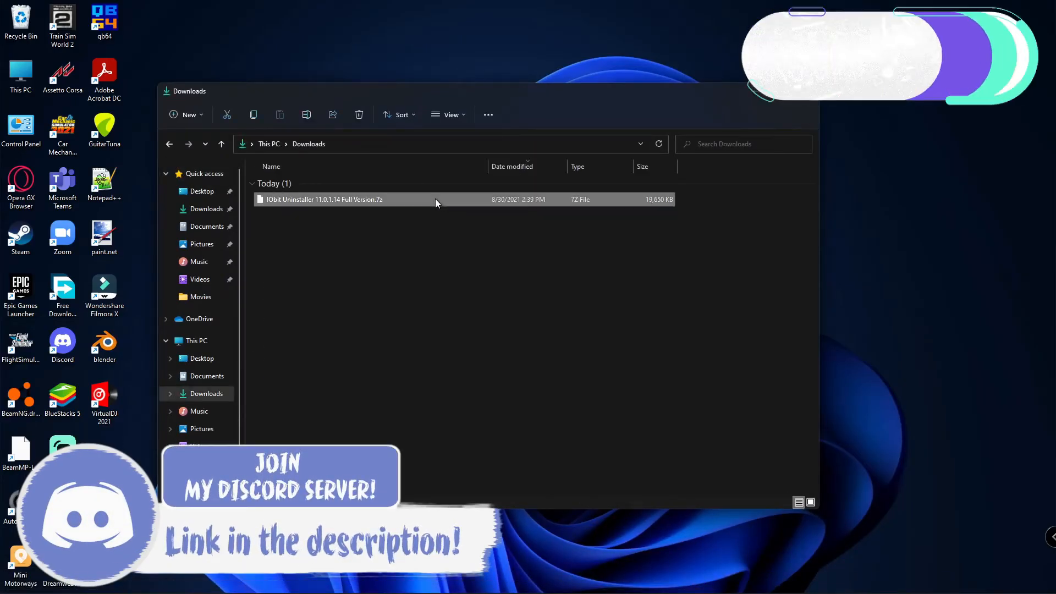
{"action": "mouse_move", "coordinate": [293, 208]}
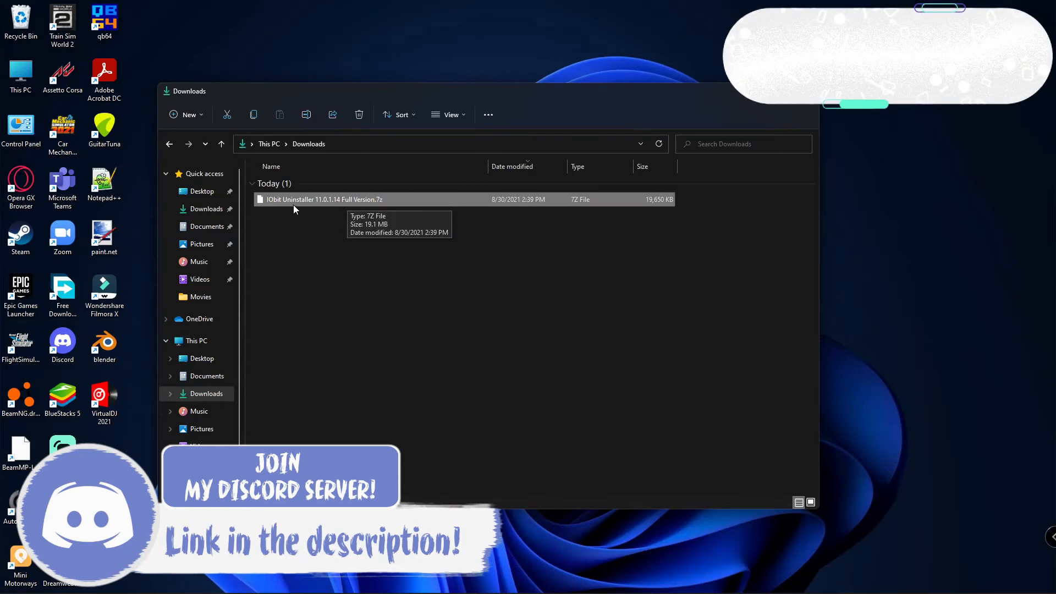
{"action": "mouse_move", "coordinate": [356, 209]}
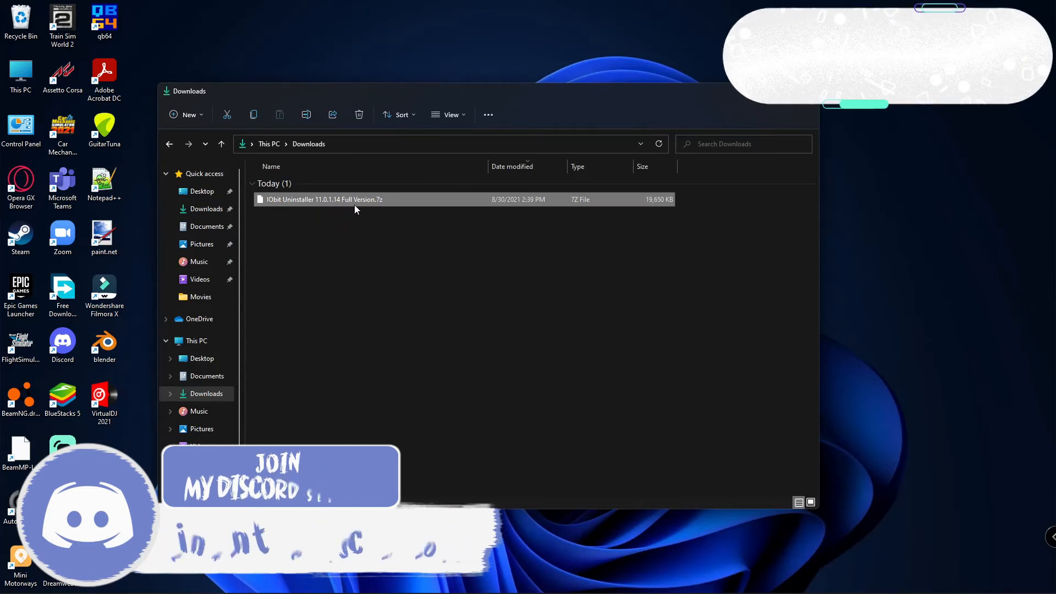
{"action": "left_click", "coordinate": [323, 199]}
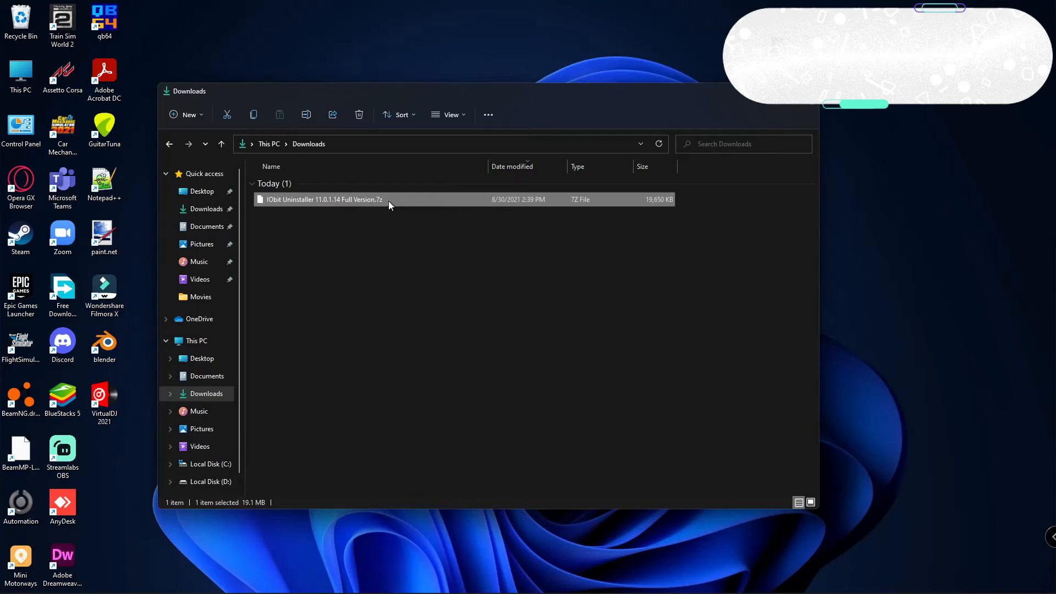
{"action": "left_click", "coordinate": [322, 199]}
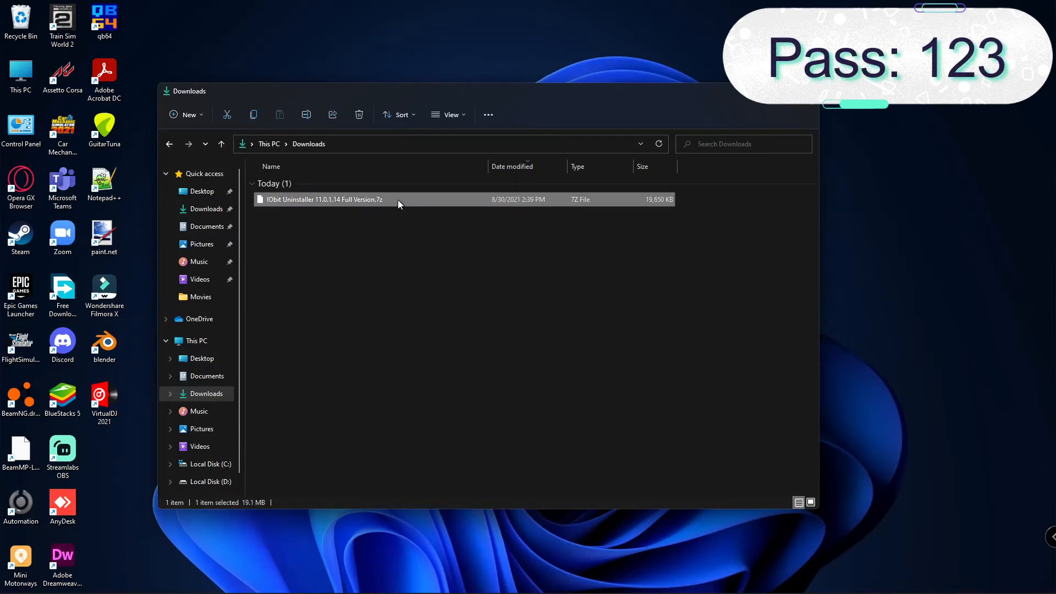
{"action": "right_click", "coordinate": [324, 199]}
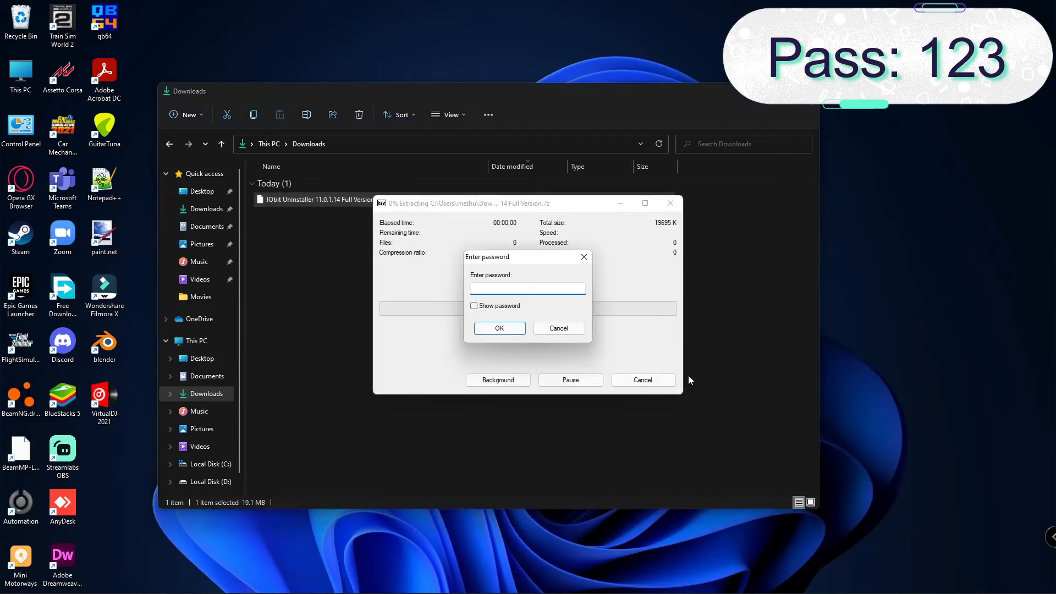
{"action": "left_click", "coordinate": [498, 328]}
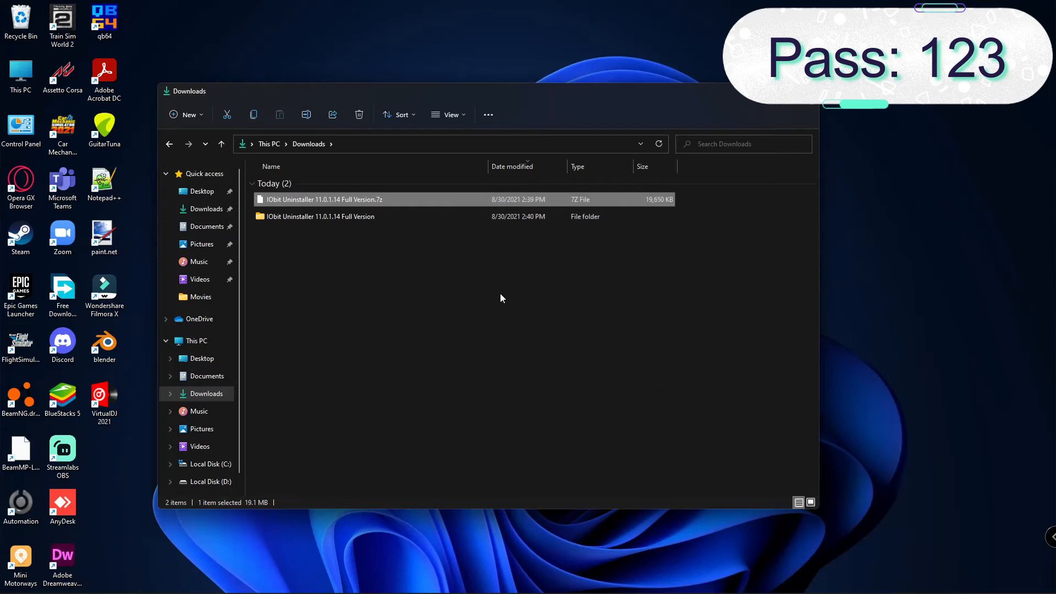
Enter the extracted IObit Uninstaller folder and launch the 11.0.1.14 installer application.
{"action": "double_click", "coordinate": [320, 217]}
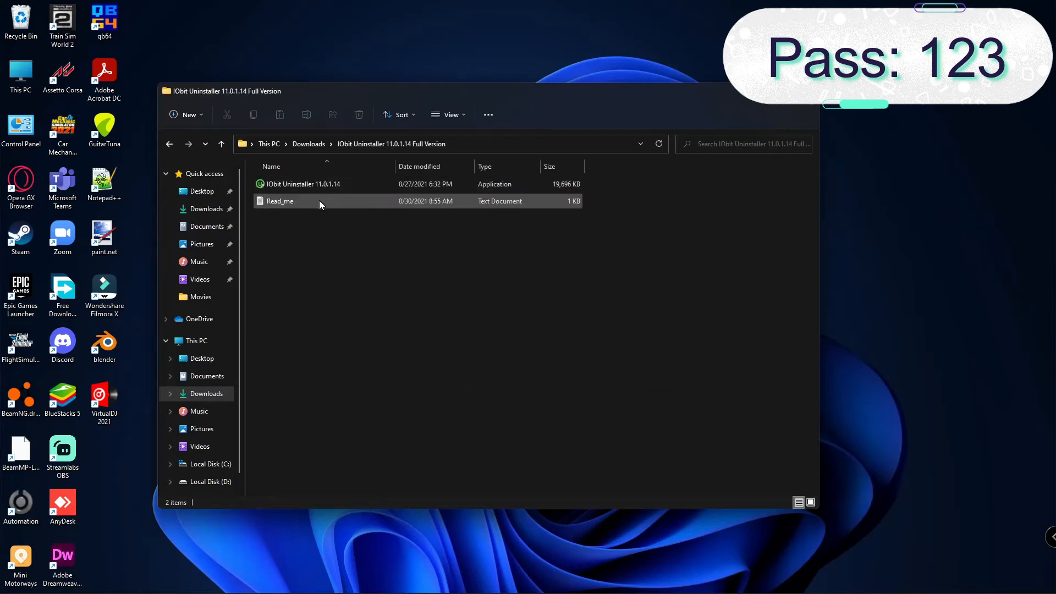
{"action": "double_click", "coordinate": [279, 200]}
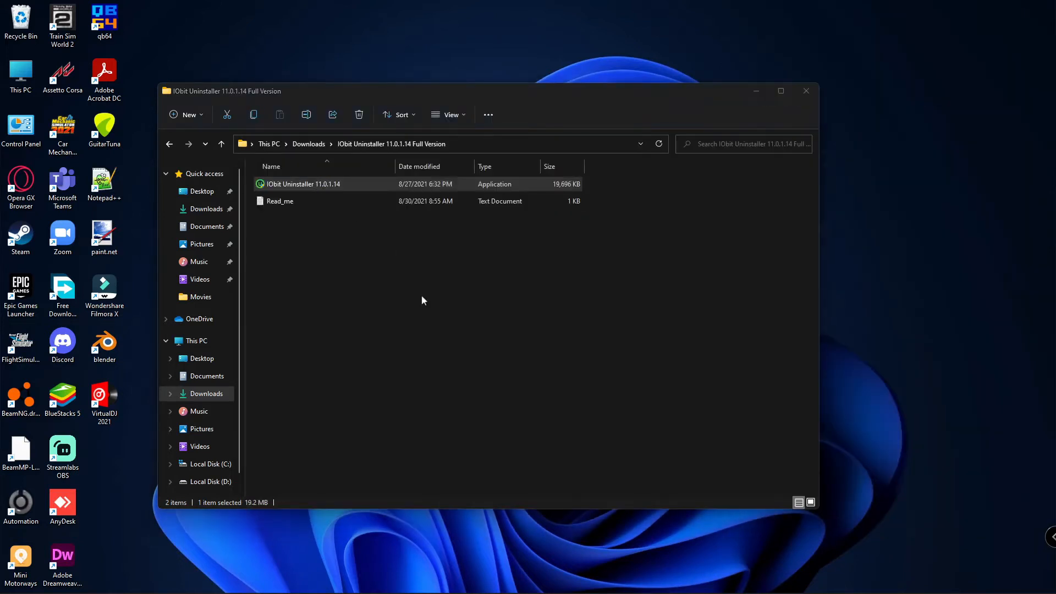
Start the setup wizard and continue the installation past the appeal page.
{"action": "double_click", "coordinate": [302, 183]}
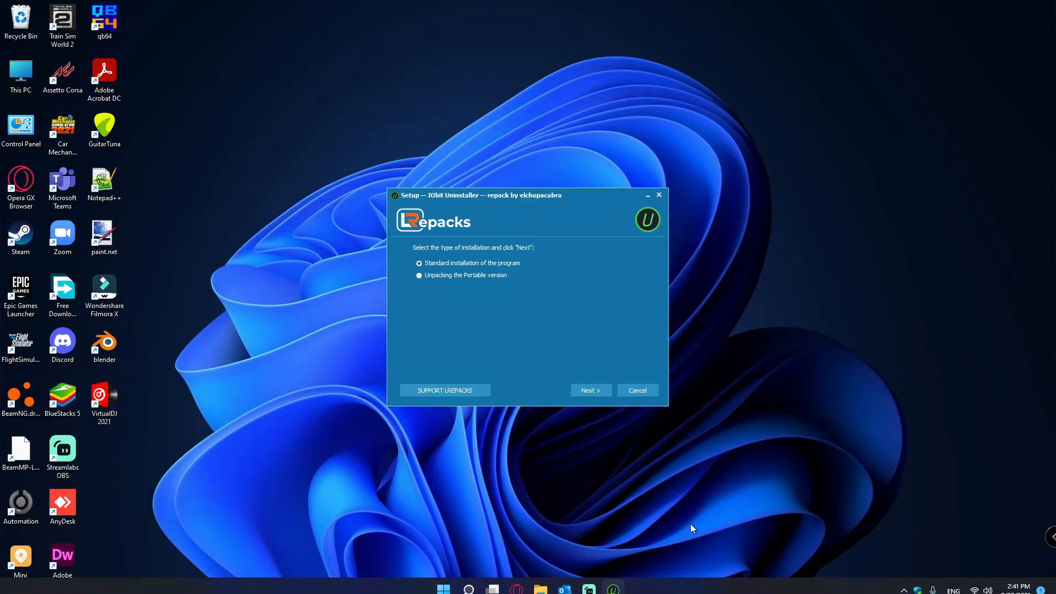
{"action": "mouse_move", "coordinate": [404, 235]}
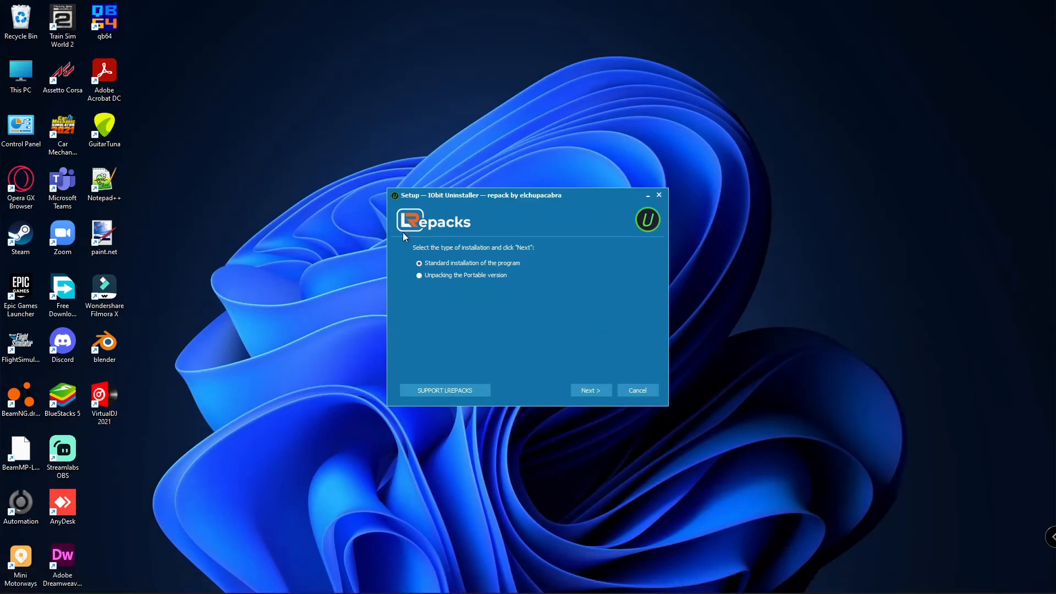
{"action": "left_click", "coordinate": [590, 389]}
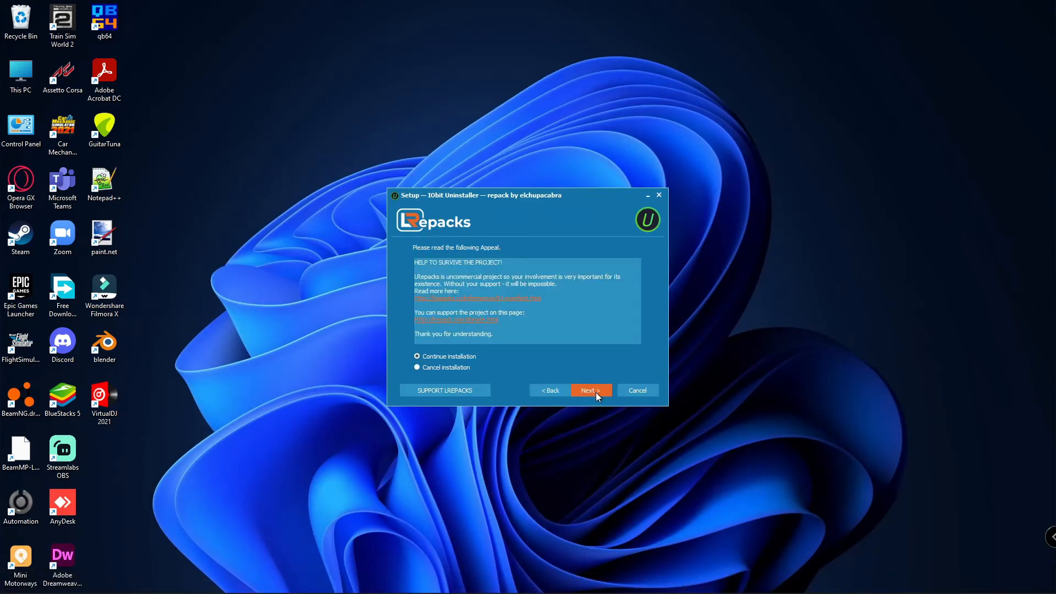
{"action": "left_click", "coordinate": [589, 390]}
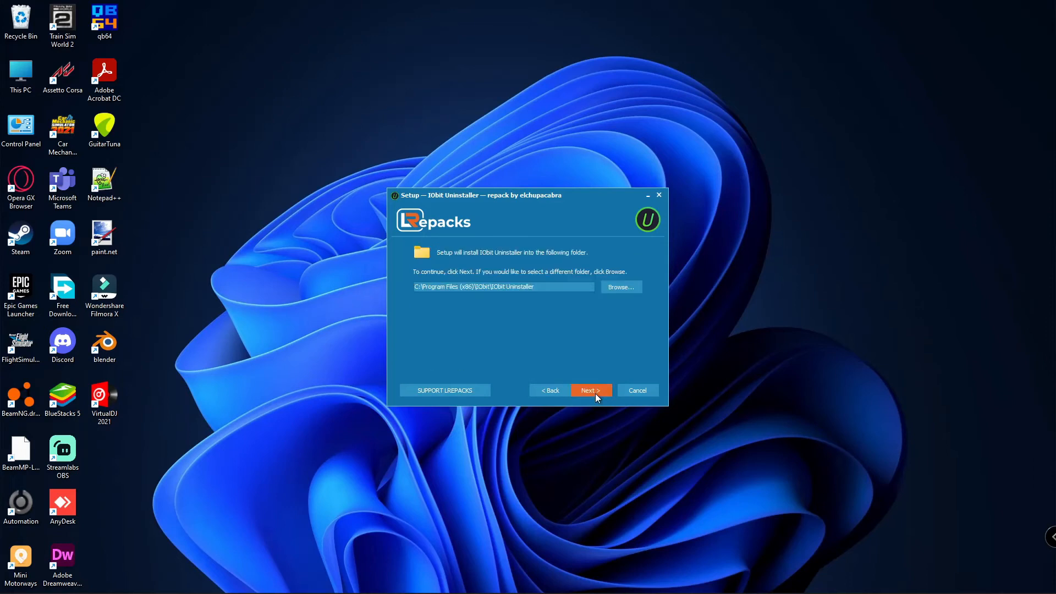
{"action": "mouse_move", "coordinate": [592, 389]}
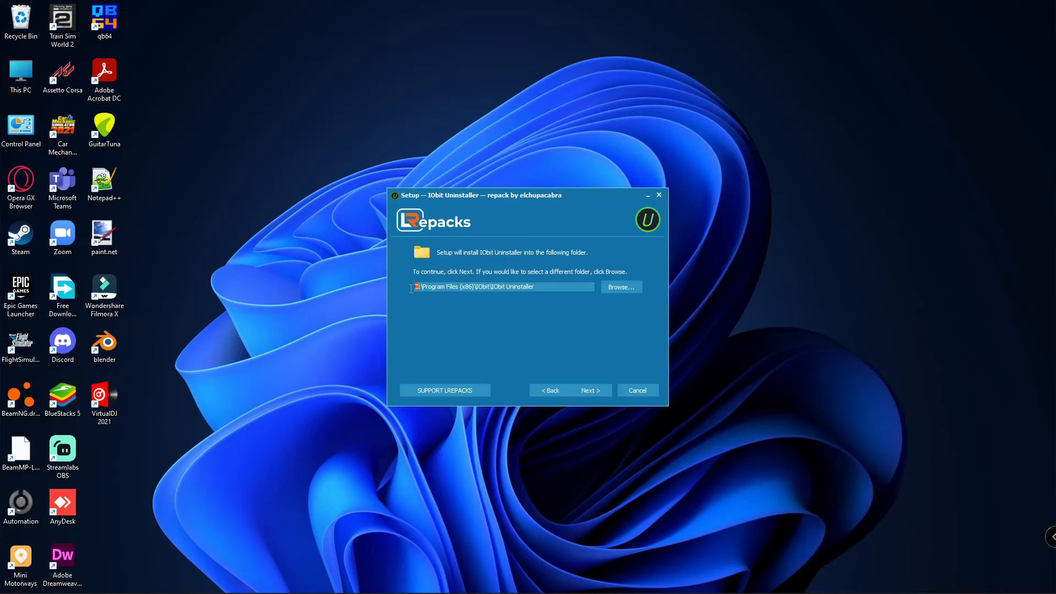
Keep the default destination folder and default Start Menu folder.
{"action": "left_click", "coordinate": [590, 390]}
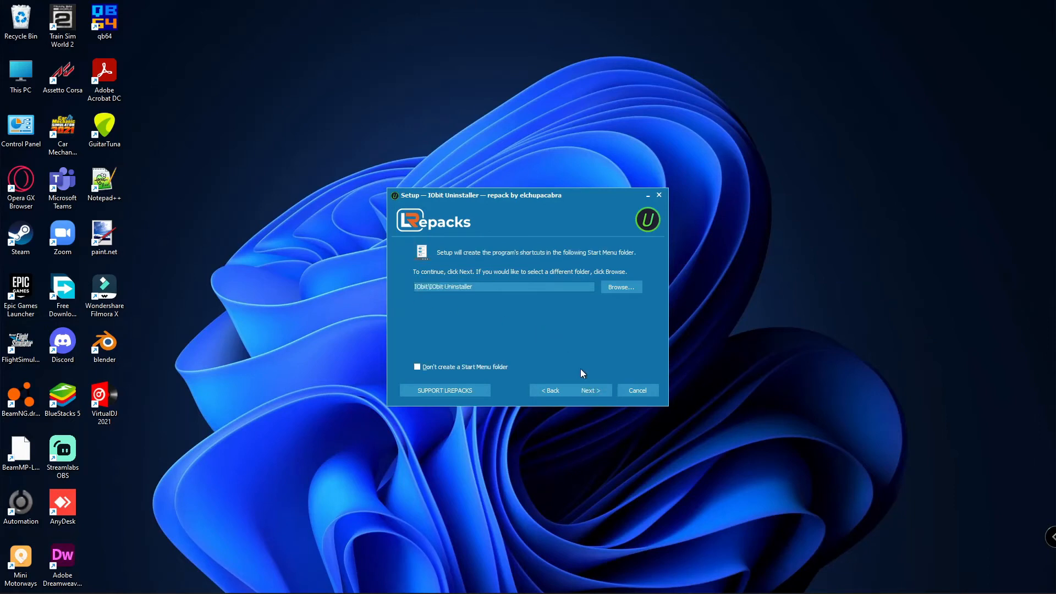
{"action": "left_click", "coordinate": [488, 286]}
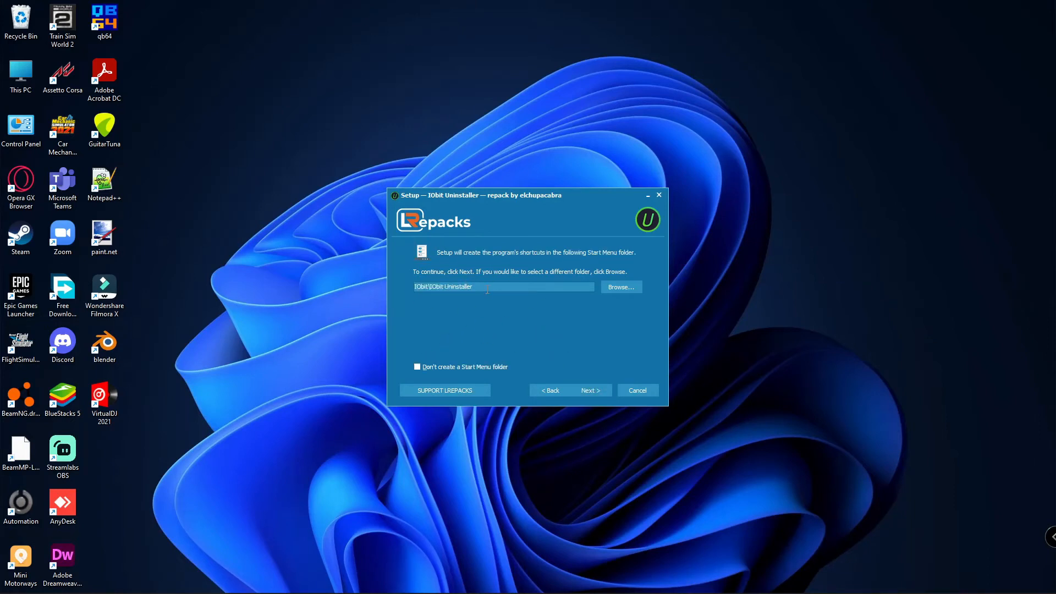
{"action": "mouse_move", "coordinate": [492, 312]}
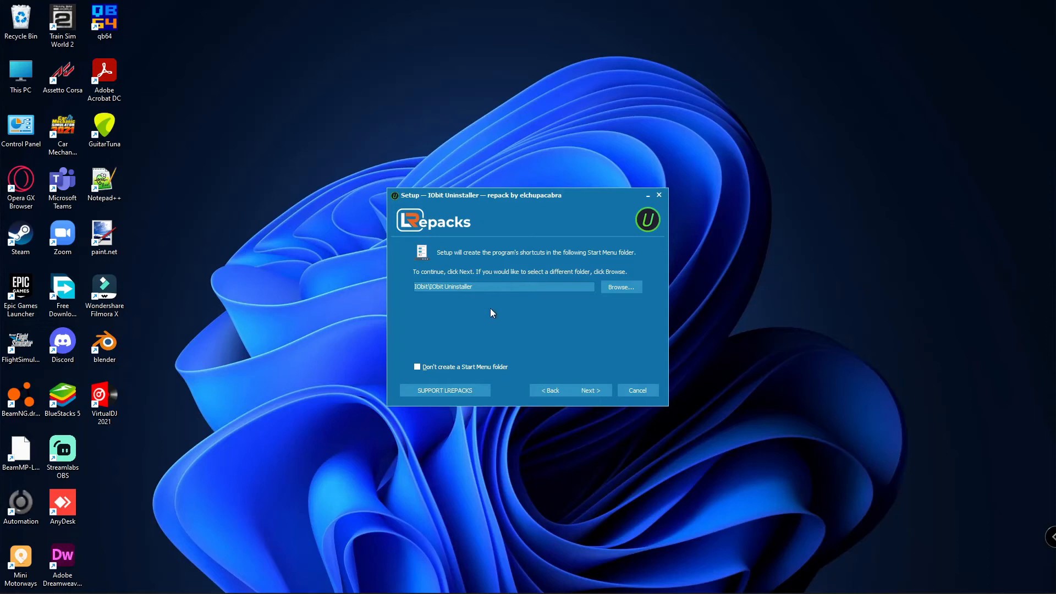
{"action": "left_click", "coordinate": [590, 389]}
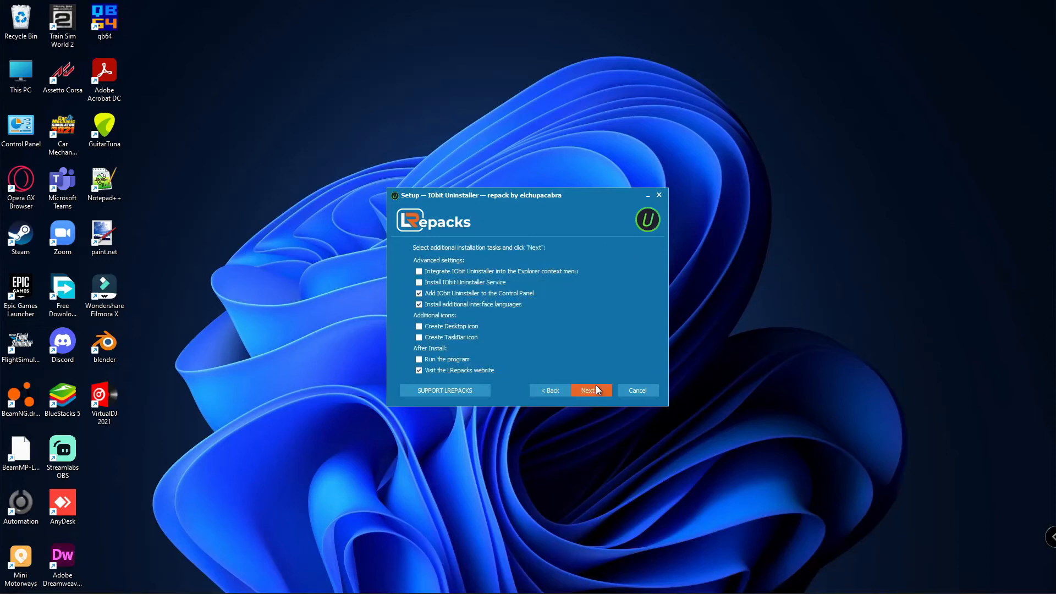
{"action": "mouse_move", "coordinate": [595, 308]}
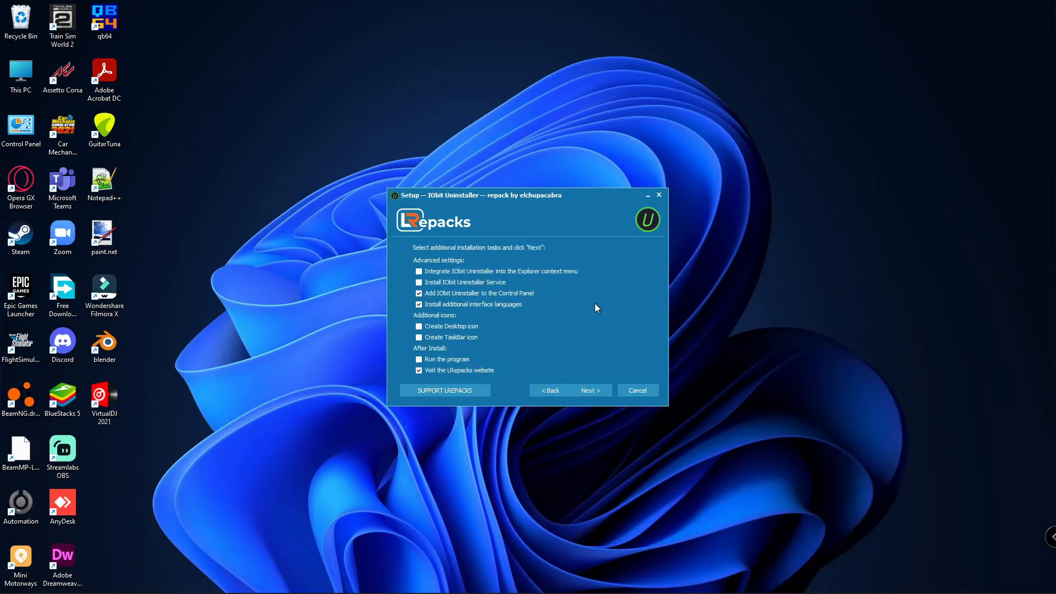
{"action": "mouse_move", "coordinate": [591, 300]}
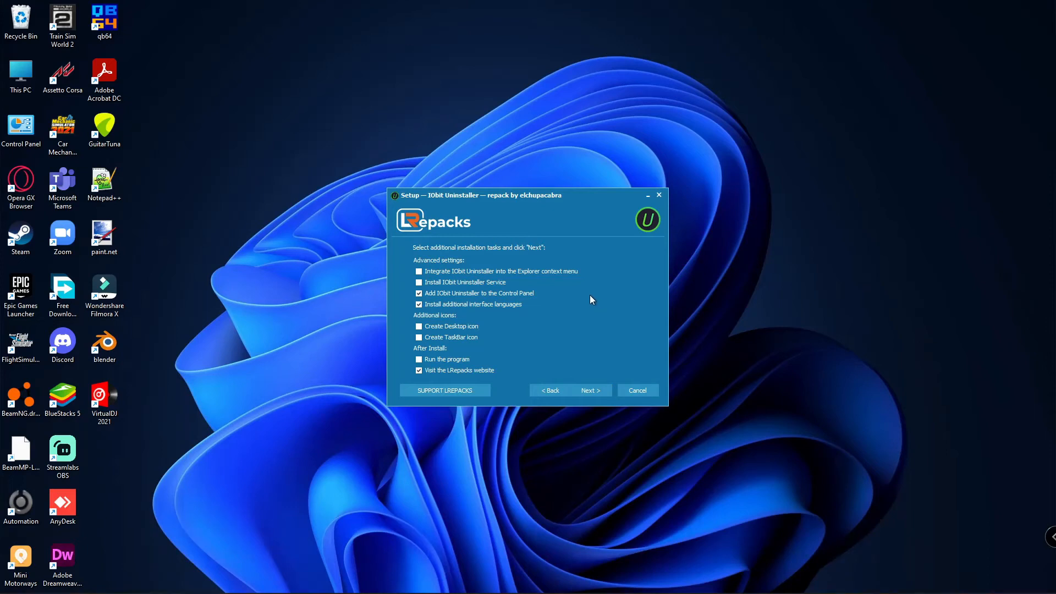
{"action": "mouse_move", "coordinate": [428, 280]}
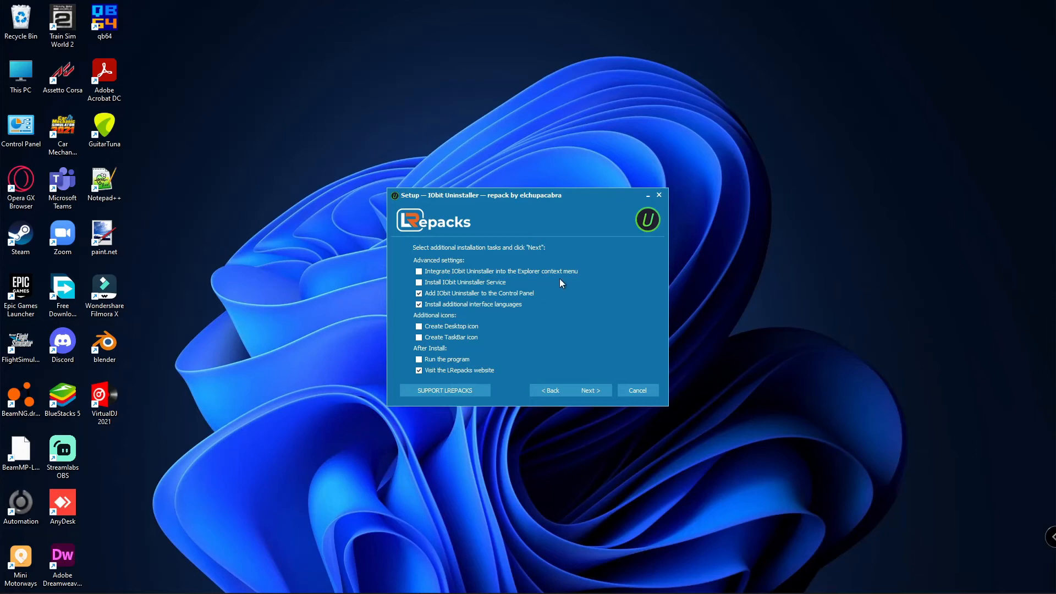
{"action": "mouse_move", "coordinate": [530, 275]}
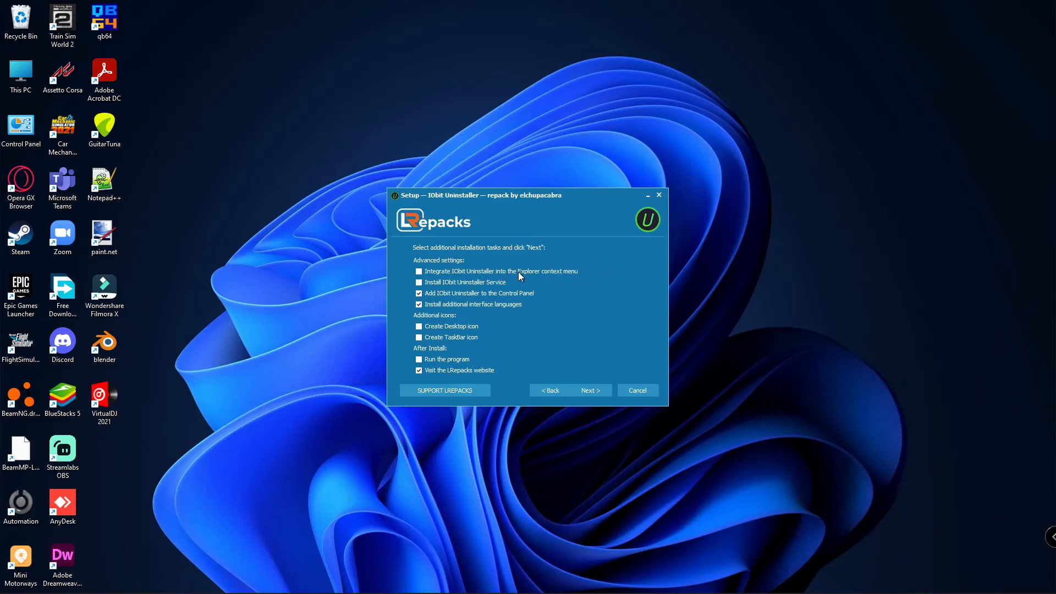
{"action": "mouse_move", "coordinate": [542, 298]}
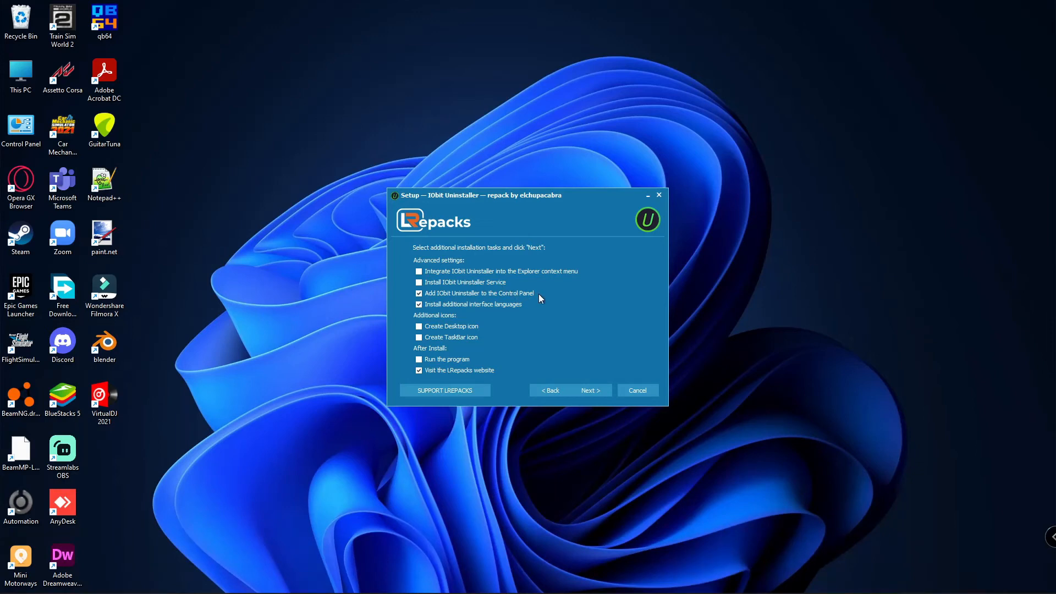
{"action": "mouse_move", "coordinate": [506, 288]}
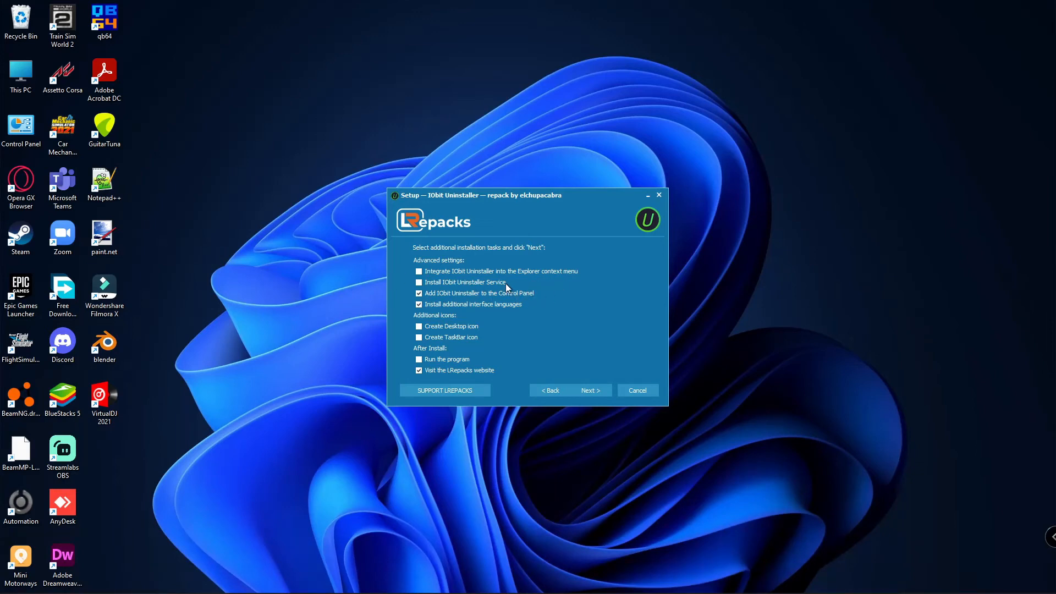
{"action": "mouse_move", "coordinate": [549, 293]}
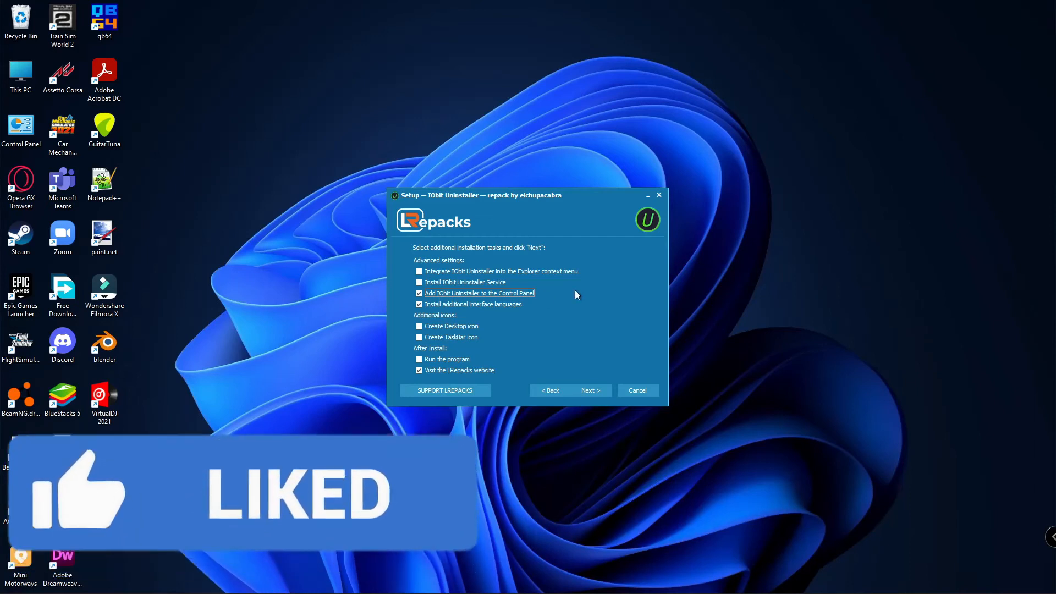
Install with a desktop icon and run-after-install, without the Control Panel entry or LRepacks website visit.
{"action": "left_click", "coordinate": [419, 293]}
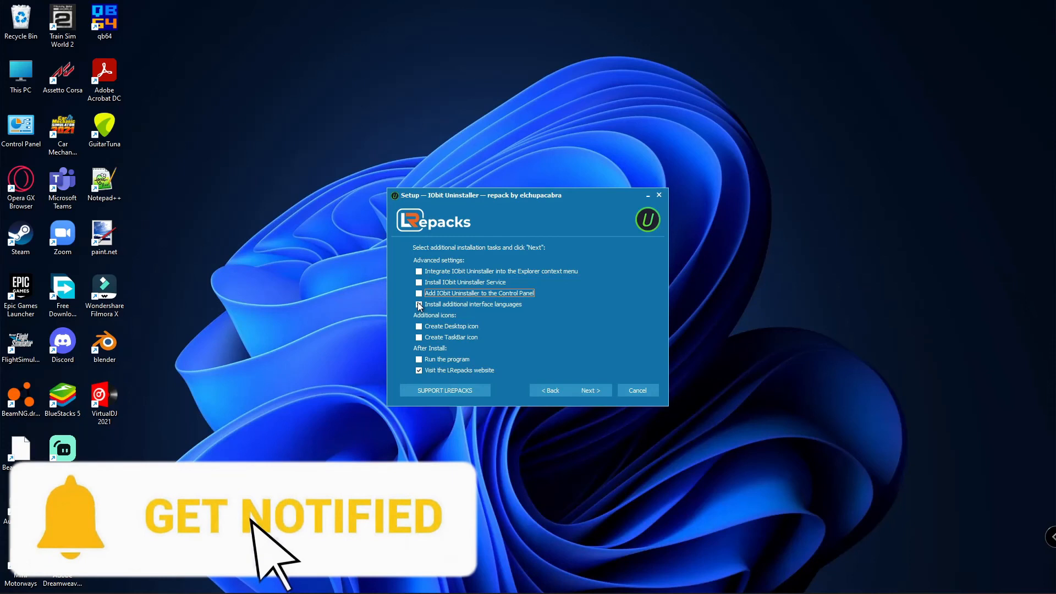
{"action": "left_click", "coordinate": [419, 304]}
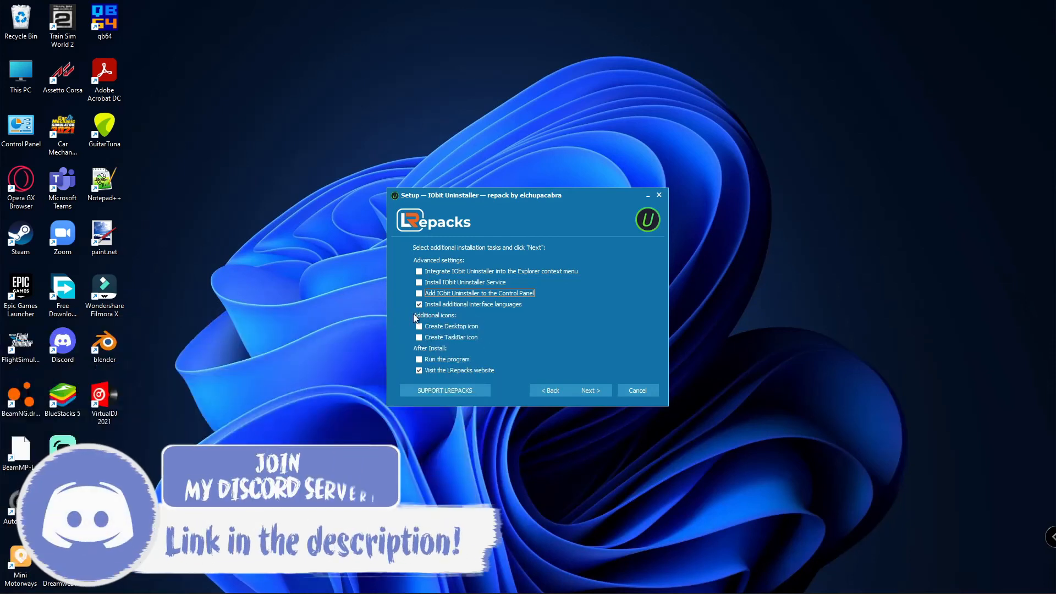
{"action": "left_click", "coordinate": [419, 325]}
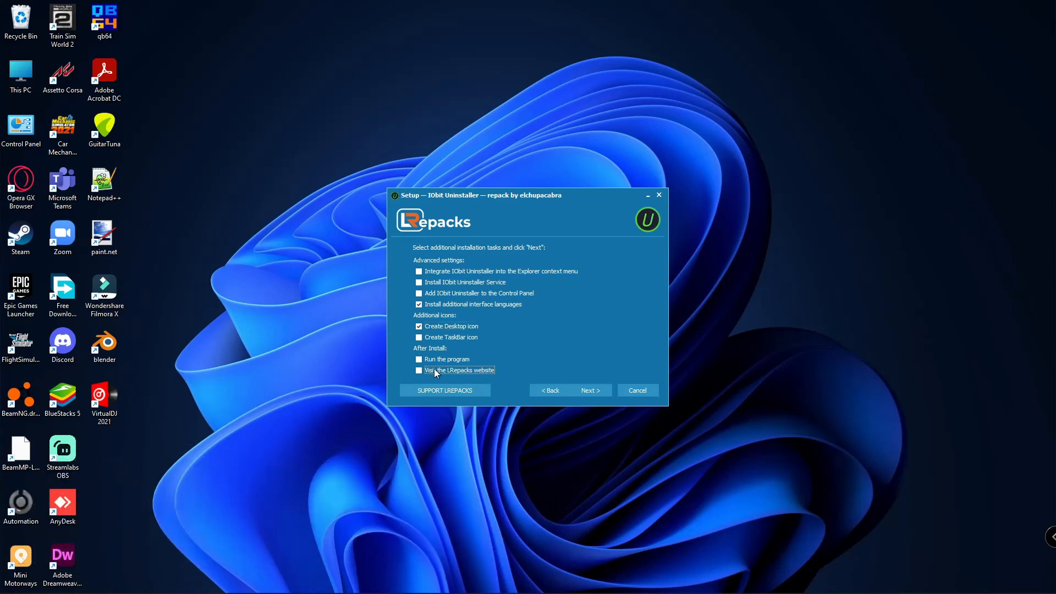
{"action": "left_click", "coordinate": [419, 358]}
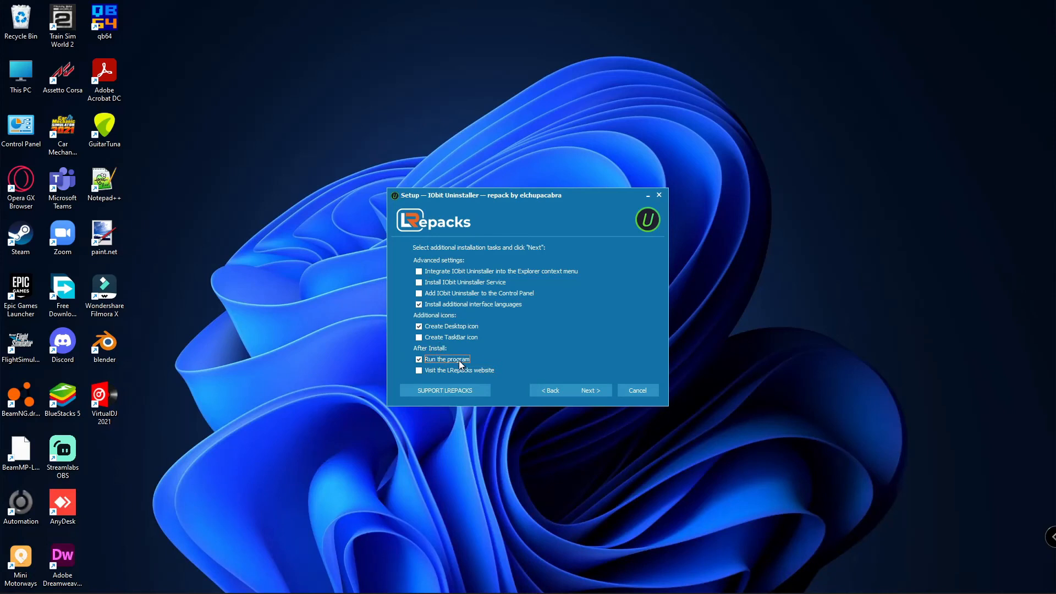
{"action": "left_click", "coordinate": [587, 389]}
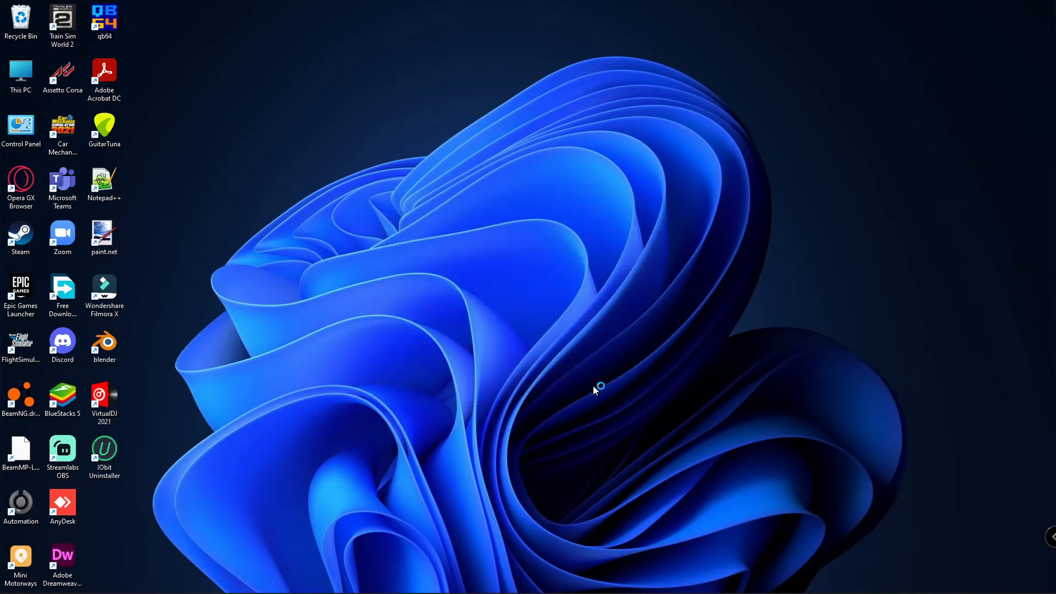
Launch IObit Uninstaller 11 and scroll its All Programs list of 80 entries down to the P–R range.
{"action": "double_click", "coordinate": [105, 446]}
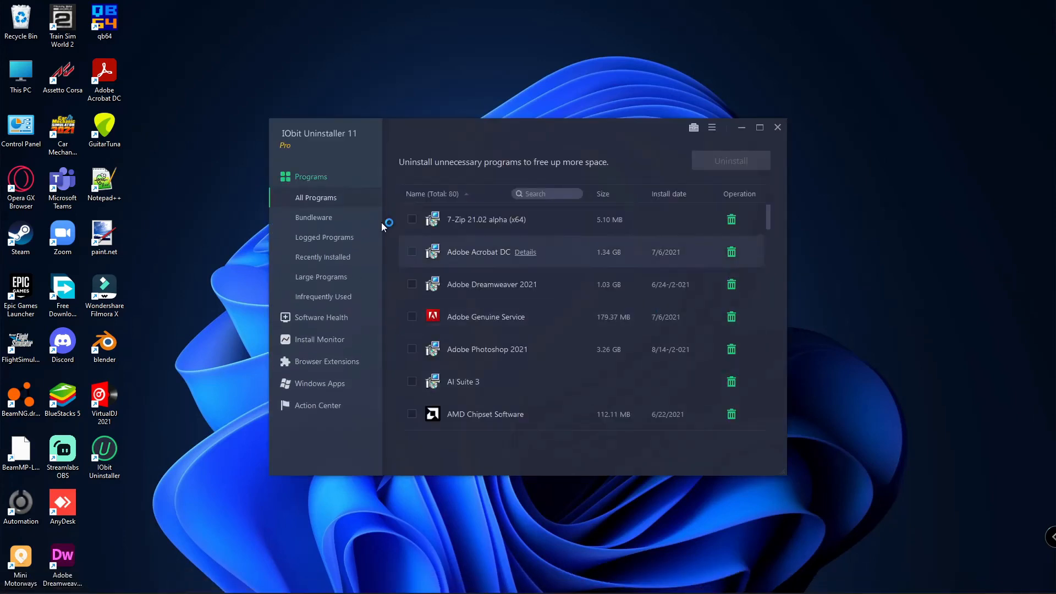
{"action": "scroll", "scroll_direction": "down", "scroll_amount": 3}
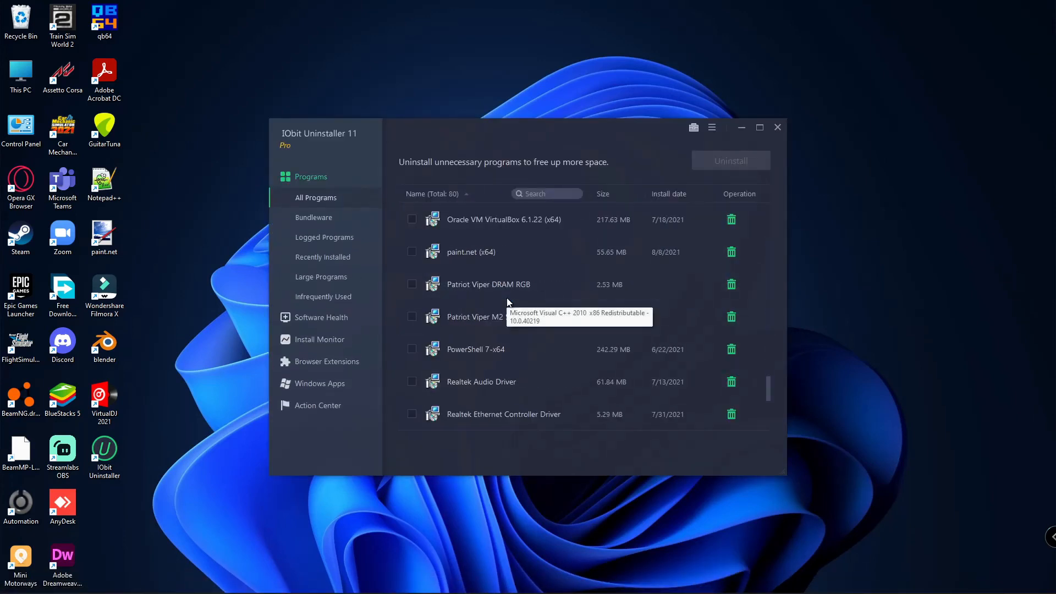
{"action": "mouse_move", "coordinate": [292, 154]}
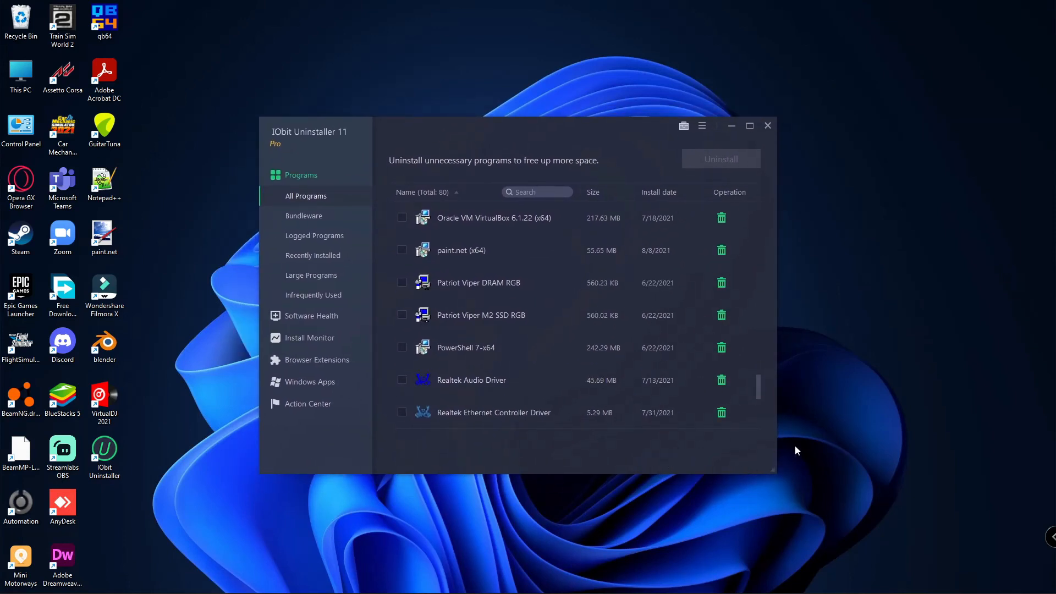
{"action": "mouse_move", "coordinate": [717, 473]}
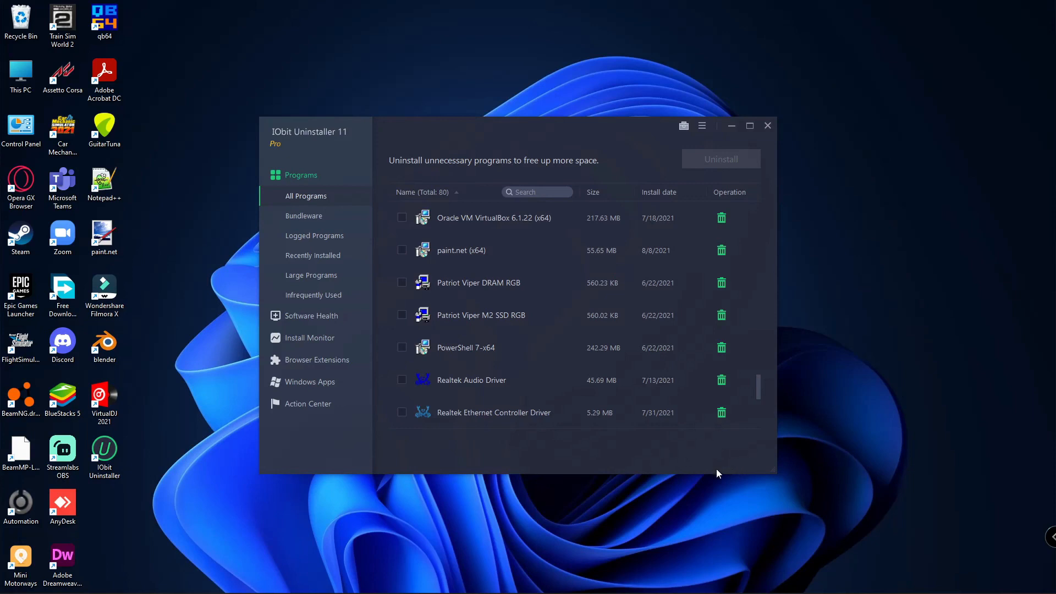